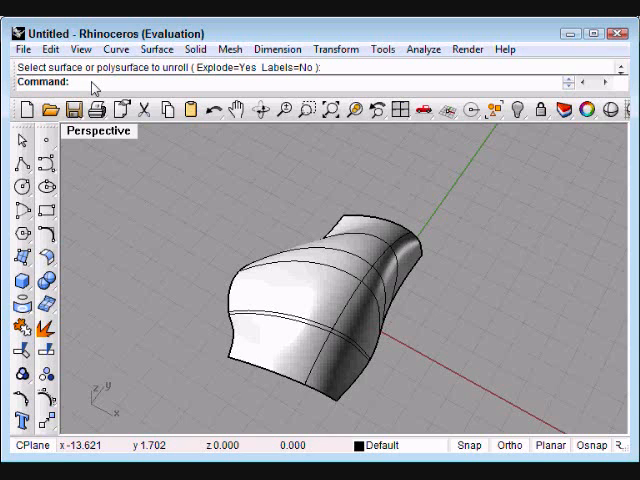
Step: Run UnrollSrf on the doubly curved surface, which only warns the result would be inaccurate
{"action": "type", "text": "UnrollSrf"}
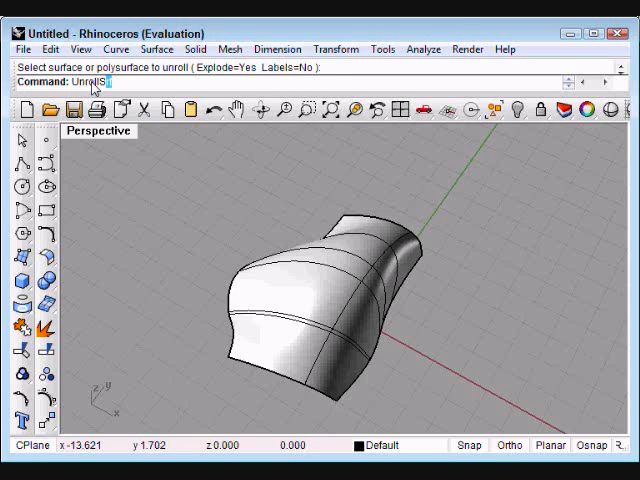
{"action": "key", "text": "Enter"}
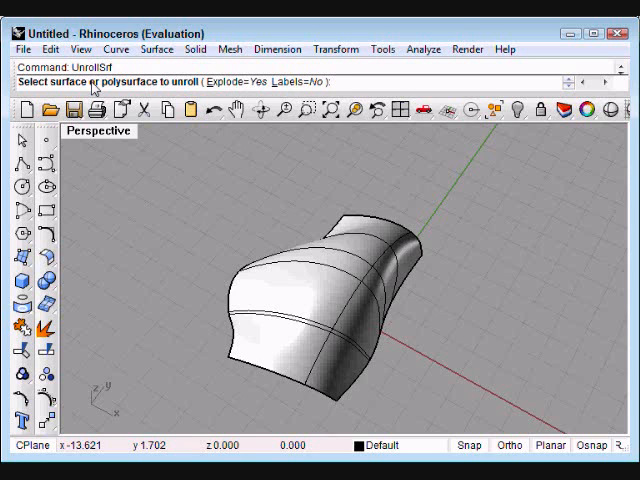
{"action": "mouse_move", "coordinate": [250, 235]}
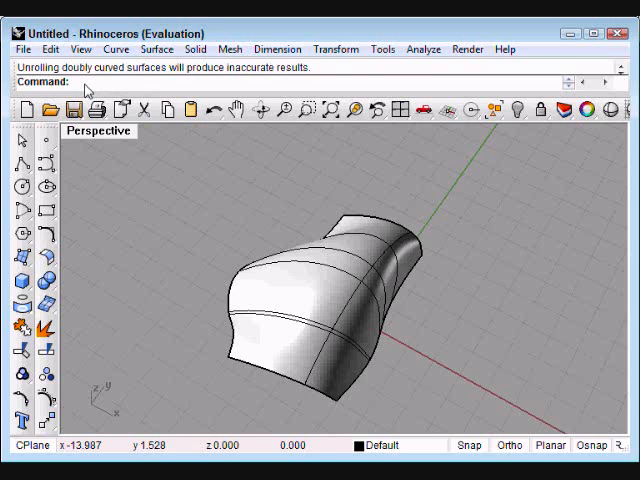
{"action": "mouse_move", "coordinate": [160, 49]}
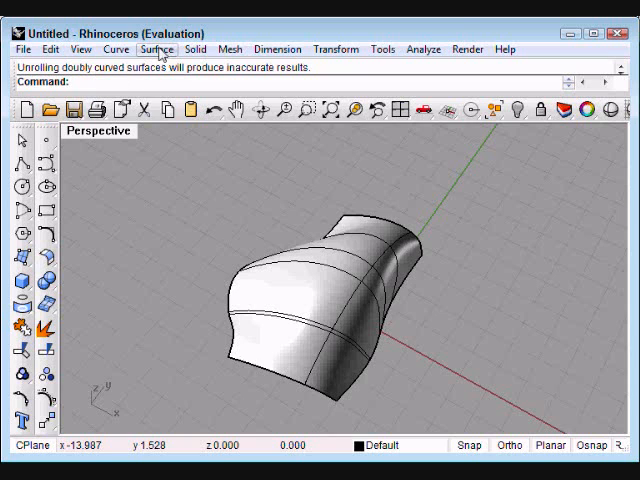
Step: Start Smash on the curved surface and pick a curve on it to flatten along
{"action": "type", "text": "Sm"}
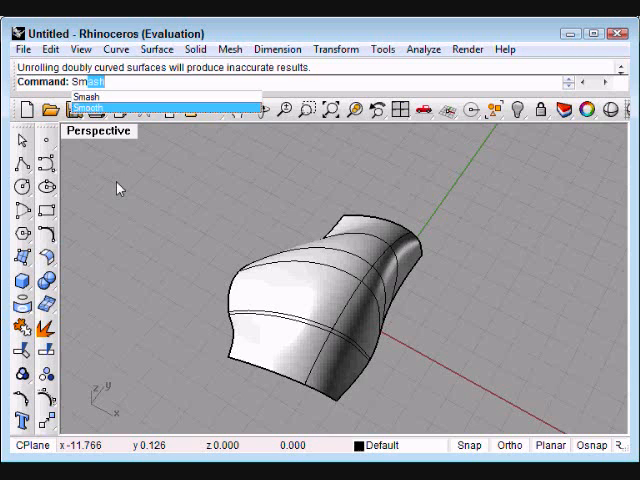
{"action": "left_click", "coordinate": [88, 95]}
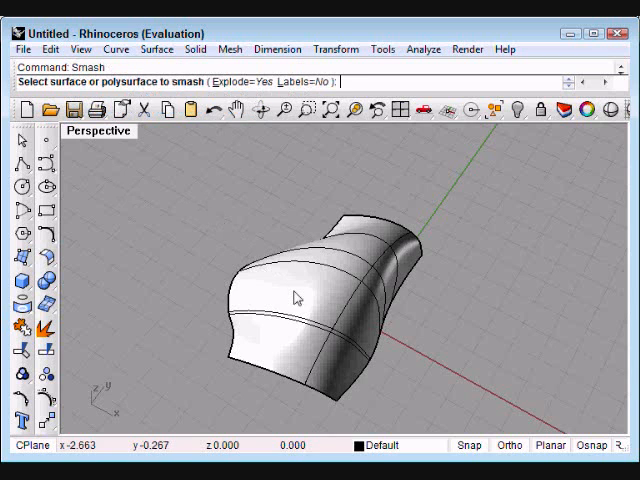
{"action": "left_click", "coordinate": [280, 300]}
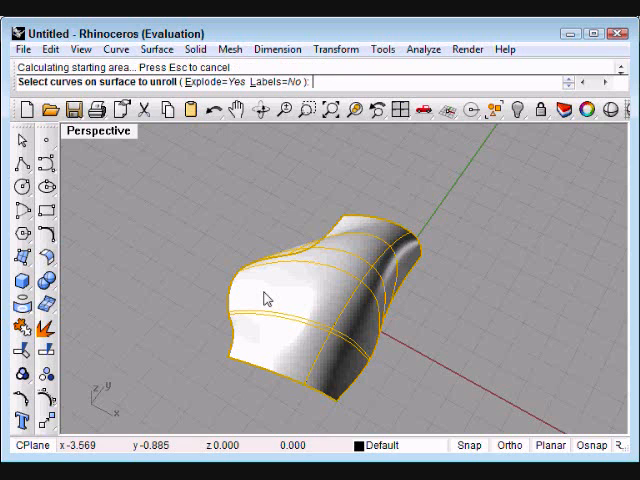
{"action": "mouse_move", "coordinate": [211, 272]}
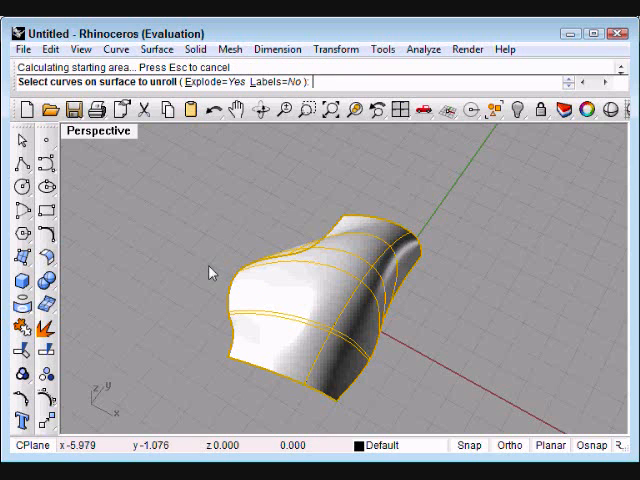
{"action": "mouse_move", "coordinate": [233, 291]}
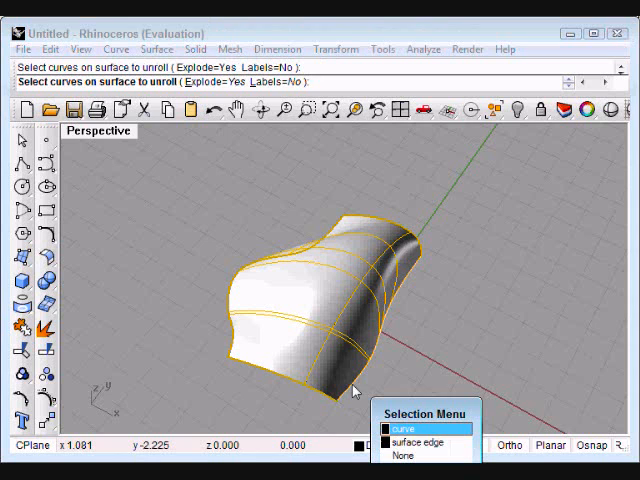
{"action": "left_click", "coordinate": [425, 426]}
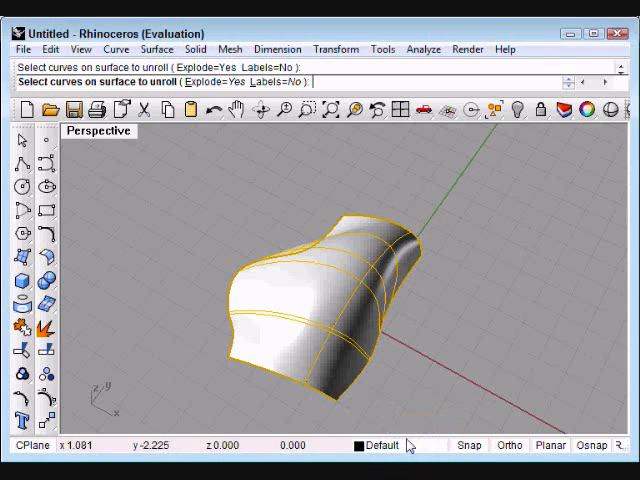
{"action": "mouse_move", "coordinate": [405, 232]}
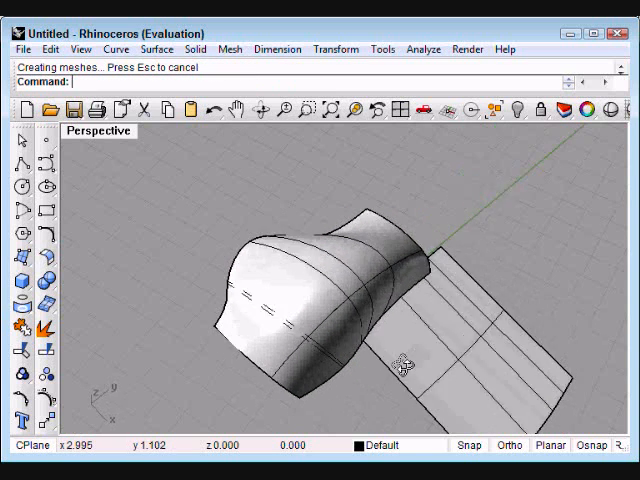
Step: Orbit the Perspective view to inspect the flat smashed copy beside the original surface
{"action": "left_click_drag", "start_coordinate": [400, 360], "coordinate": [475, 260]}
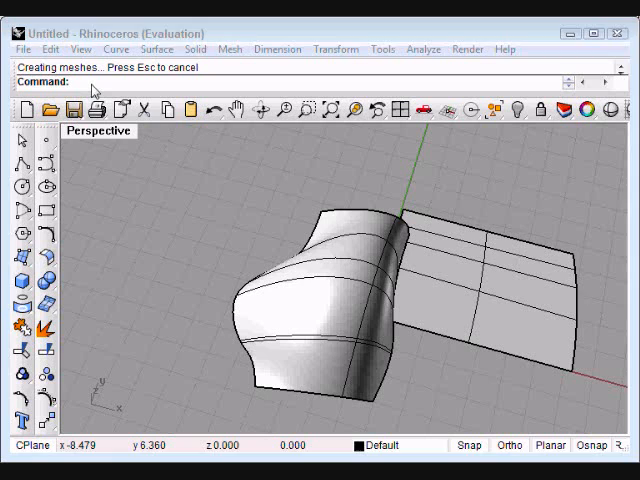
{"action": "type", "text": "FlatShade"}
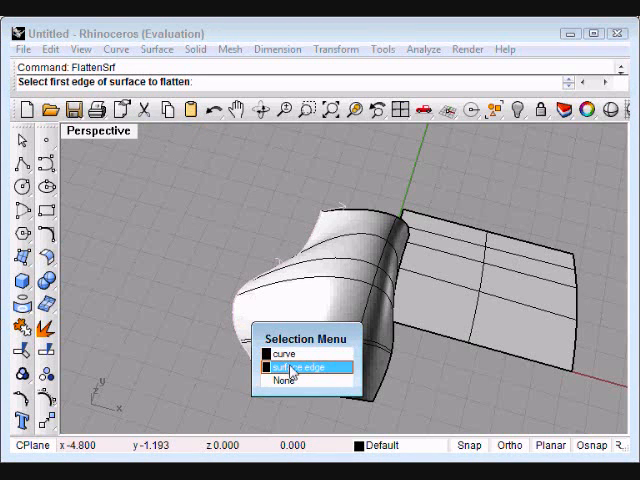
Step: Choose the surface's first edge for FlattenSrf to flatten from
{"action": "left_click", "coordinate": [300, 366]}
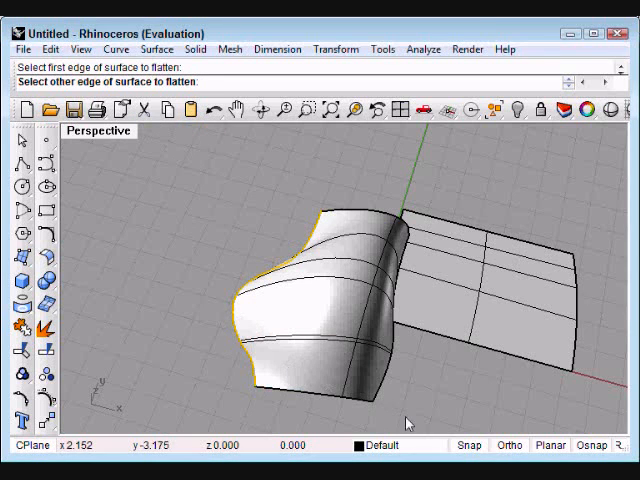